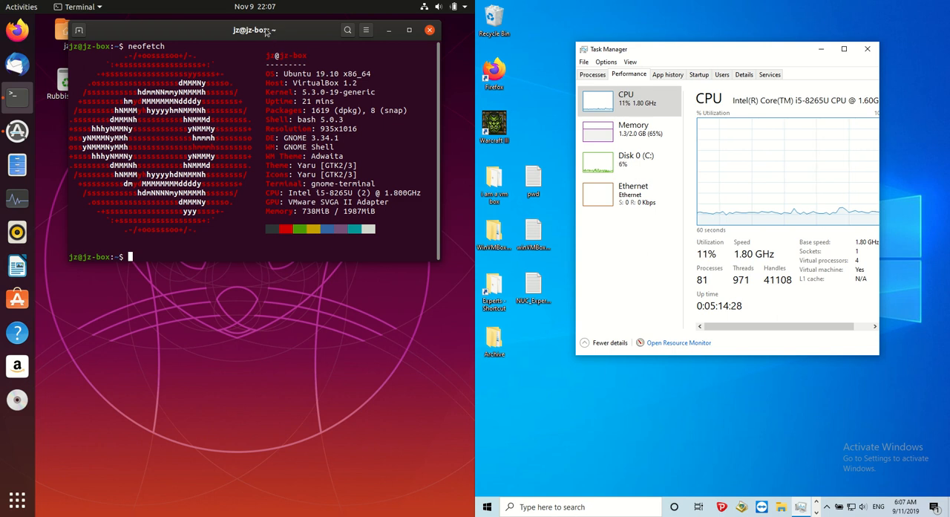
# Step: Move the terminal window with the neofetch summary lower on the Ubuntu desktop
pyautogui.moveTo(255, 30); pyautogui.dragTo(258, 118)
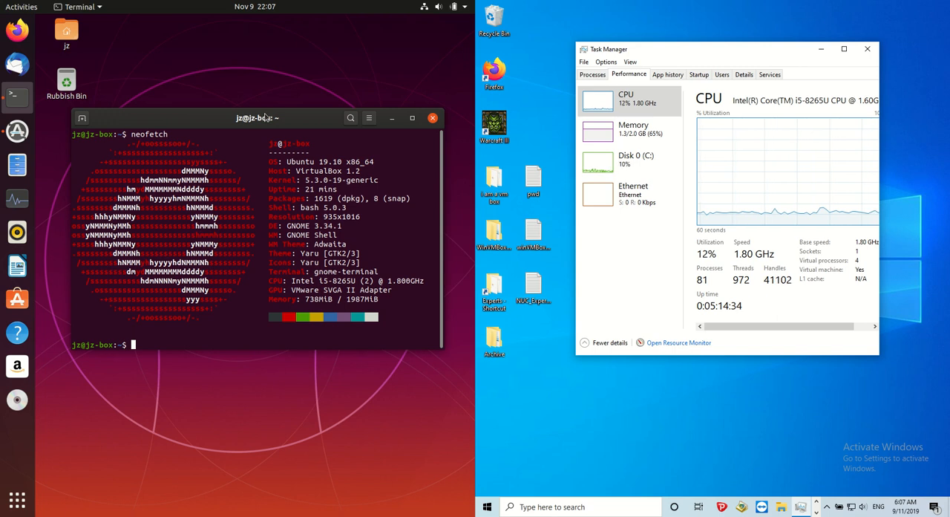
# Step: Make the terminal window taller to fit htop's process listing
pyautogui.moveTo(257, 118); pyautogui.dragTo(259, 138)
pyautogui.write('htop')
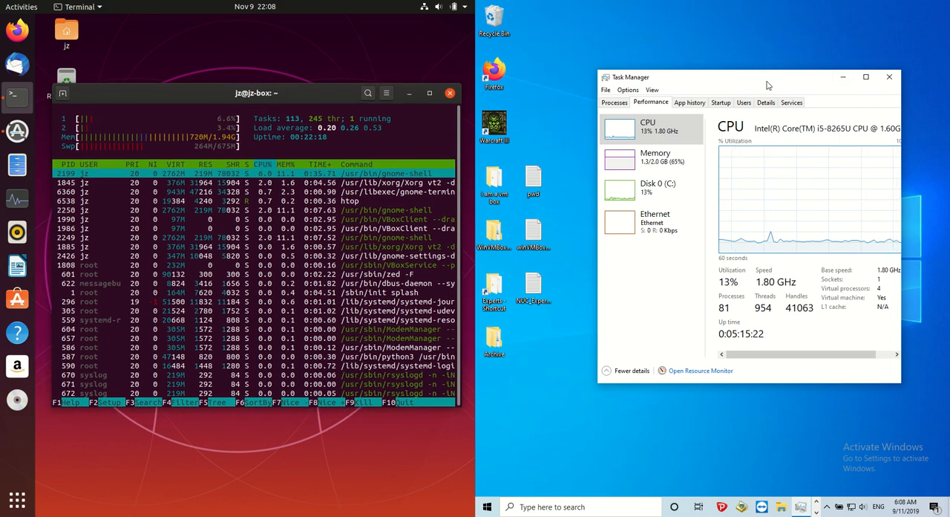
# Step: Enlarge Task Manager and switch the Performance view to Memory usage details
pyautogui.moveTo(769, 78); pyautogui.dragTo(674, 73)
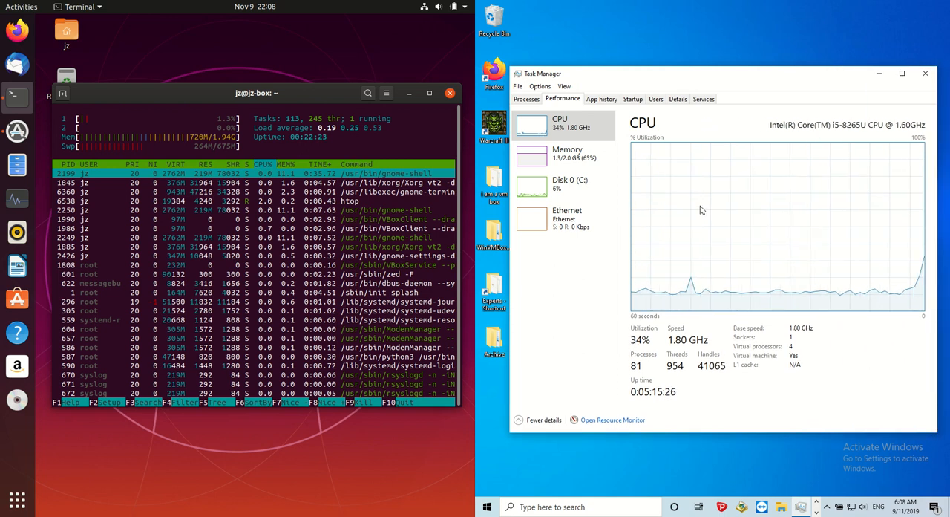
pyautogui.click(567, 154)
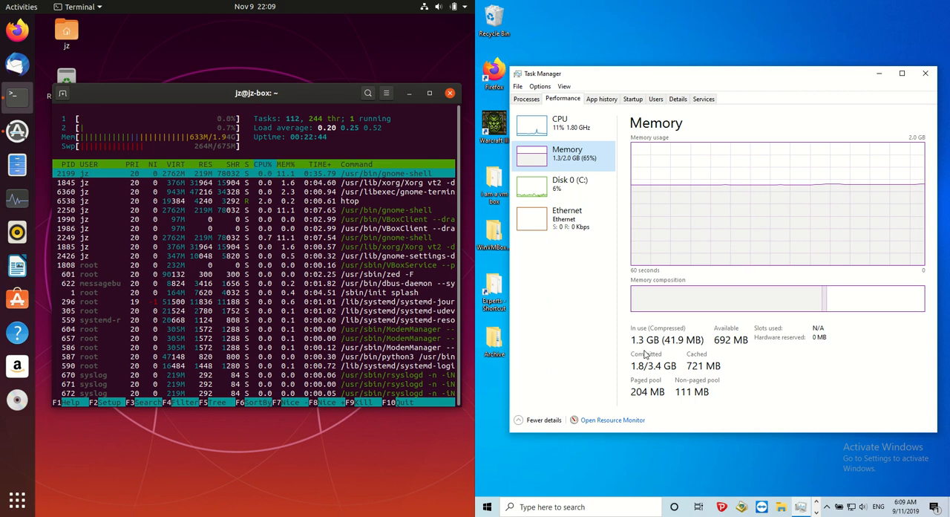
pyautogui.moveTo(561, 121)
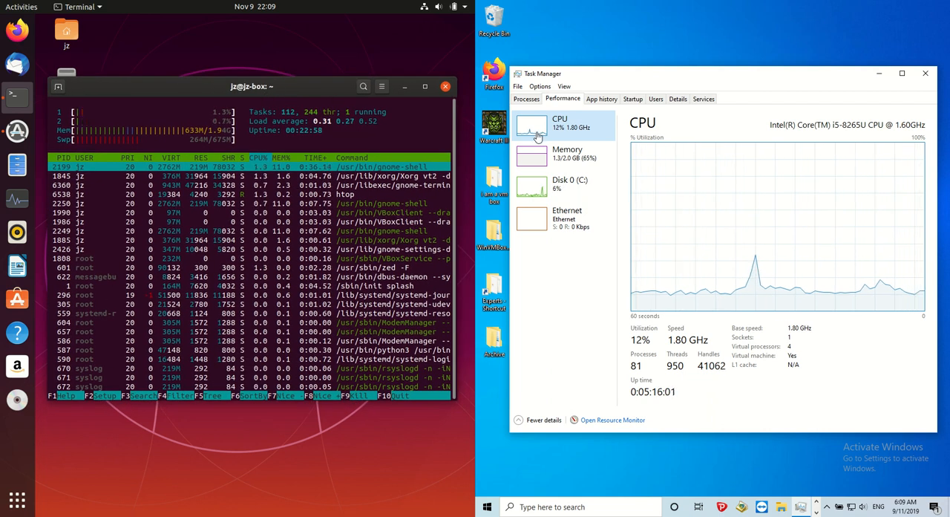
# Step: Change the CPU graph to separate panes per logical processor
pyautogui.rightClick(742, 223)
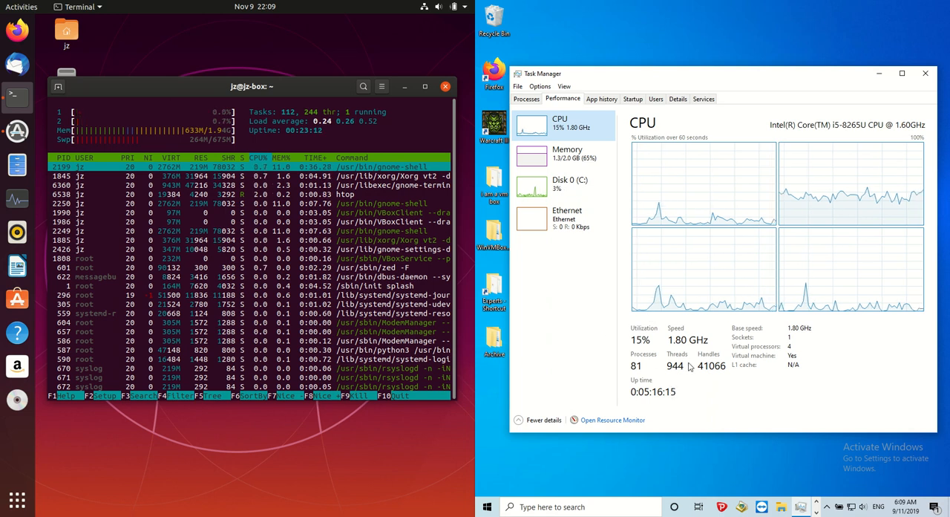
pyautogui.moveTo(687, 180)
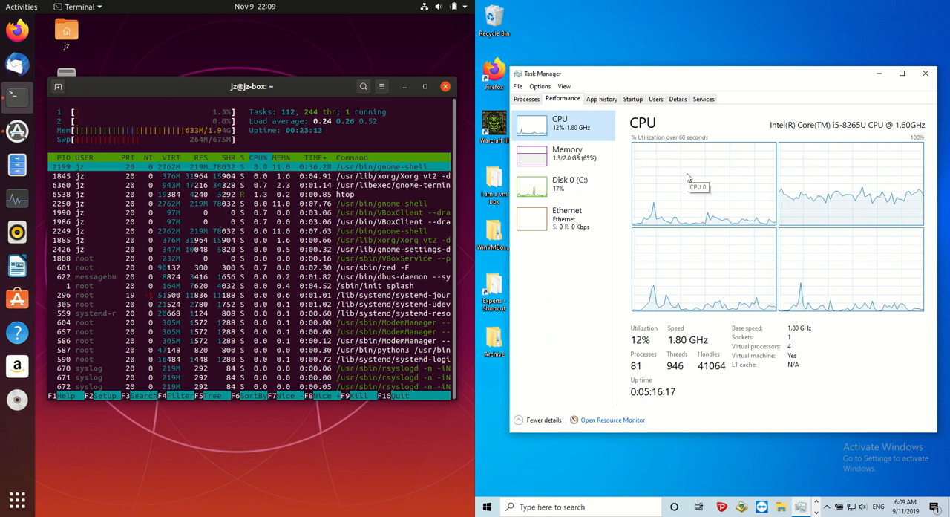